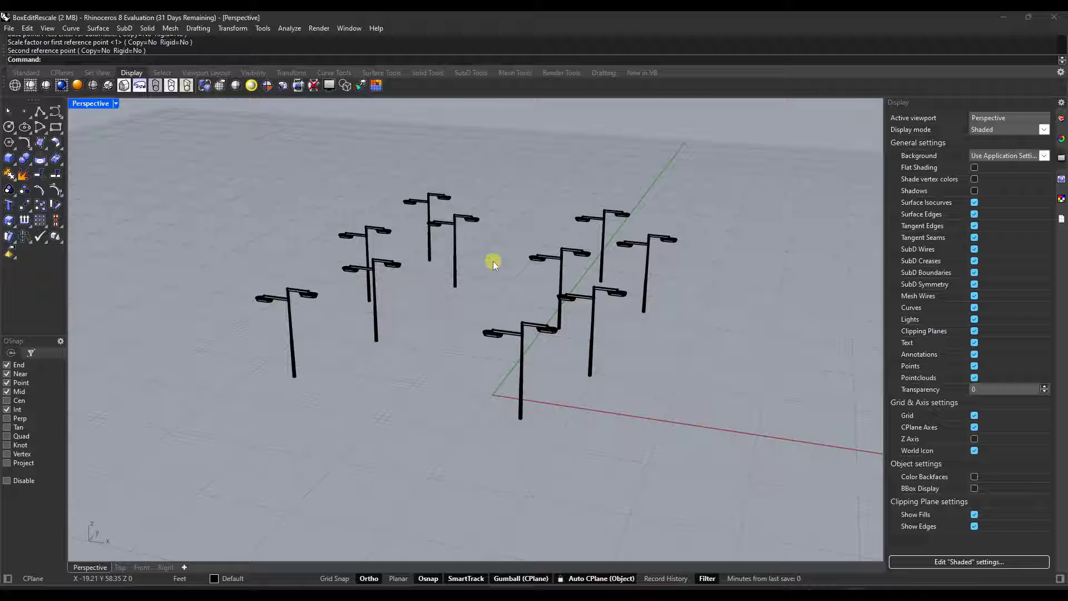
mouse_move(342, 267)
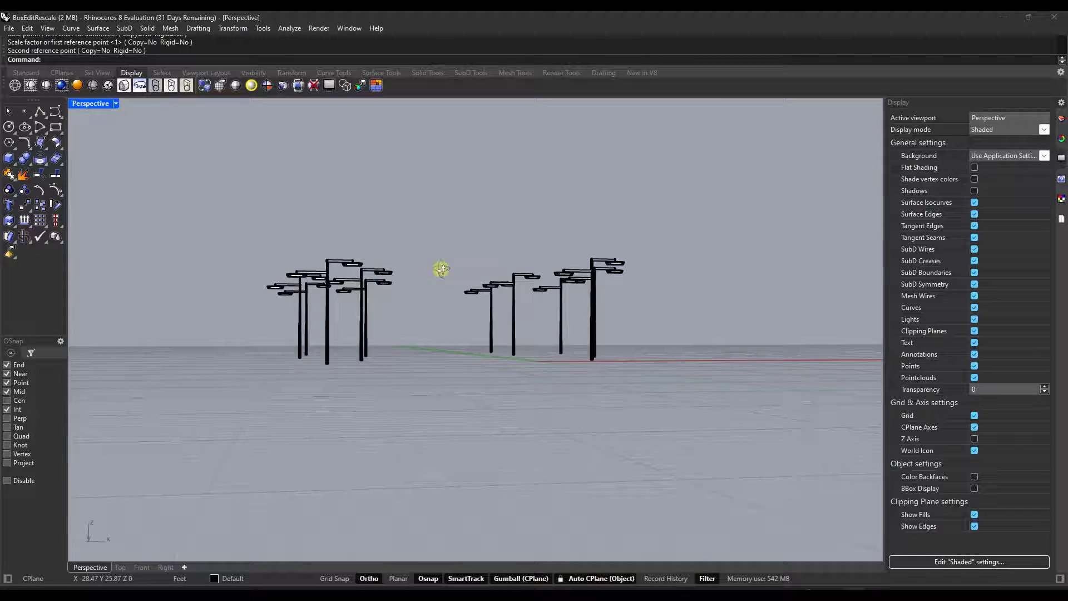
Step: Orbit the Perspective view to look across the ten streetlight meshes
left_click_drag(442, 268, 389, 306)
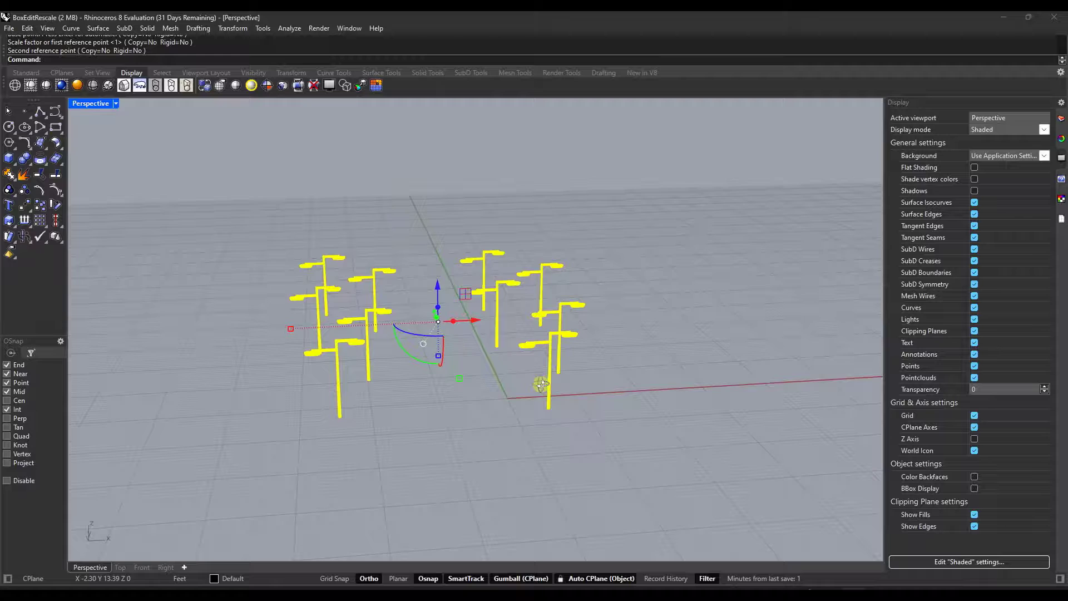
Step: Orbit around the streetlights before bringing up BoxEdit for the selection
left_click_drag(538, 385, 484, 364)
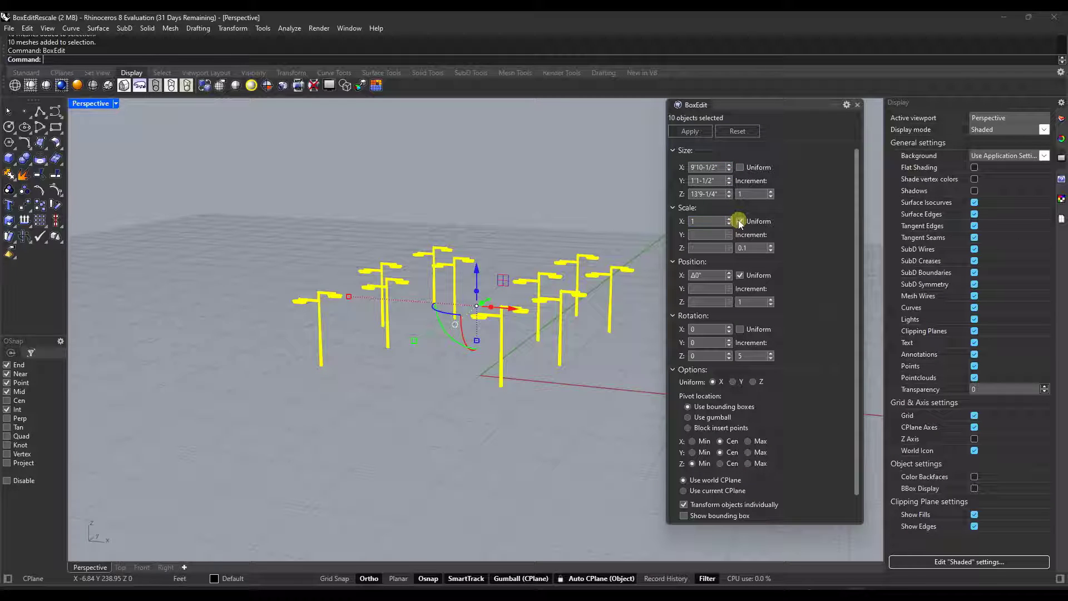
Step: Nudge the Scale spinner down and back, then set Pivot location to Use gumball
left_click(739, 221)
type("0.7")
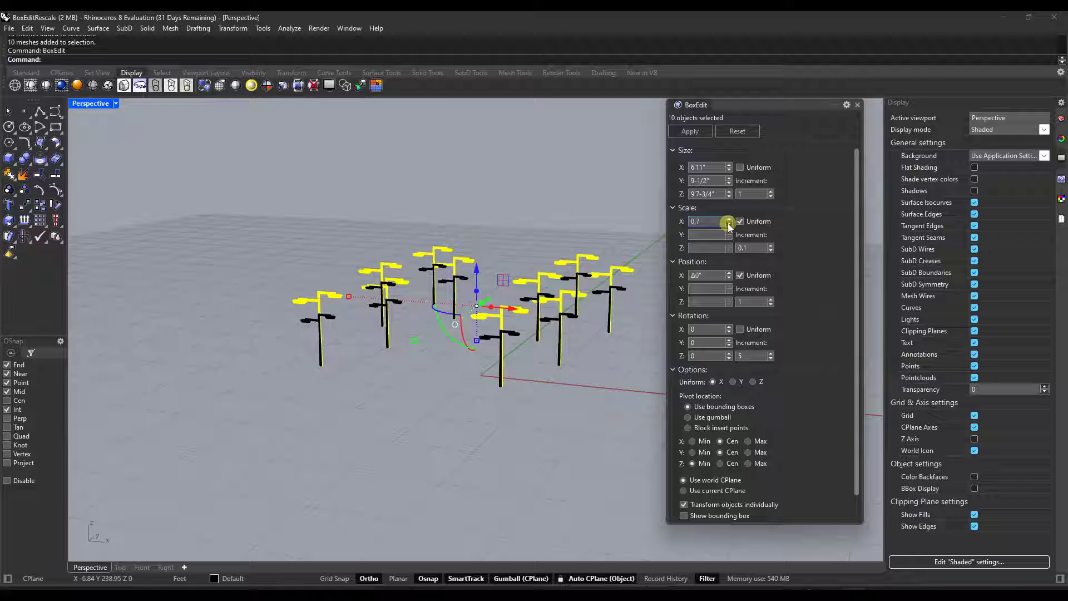
left_click(728, 221)
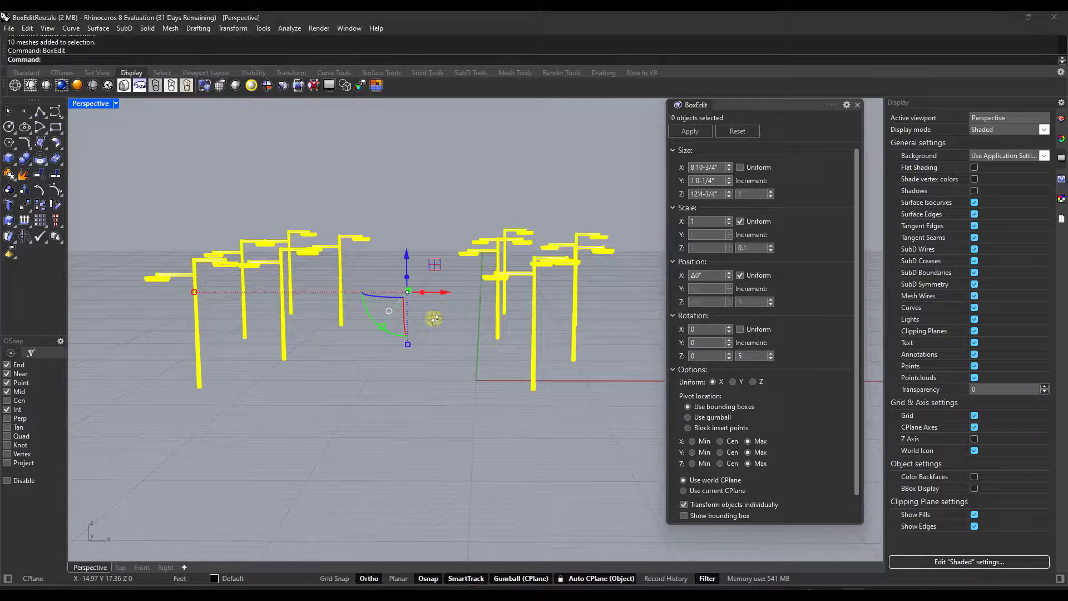
left_click(689, 417)
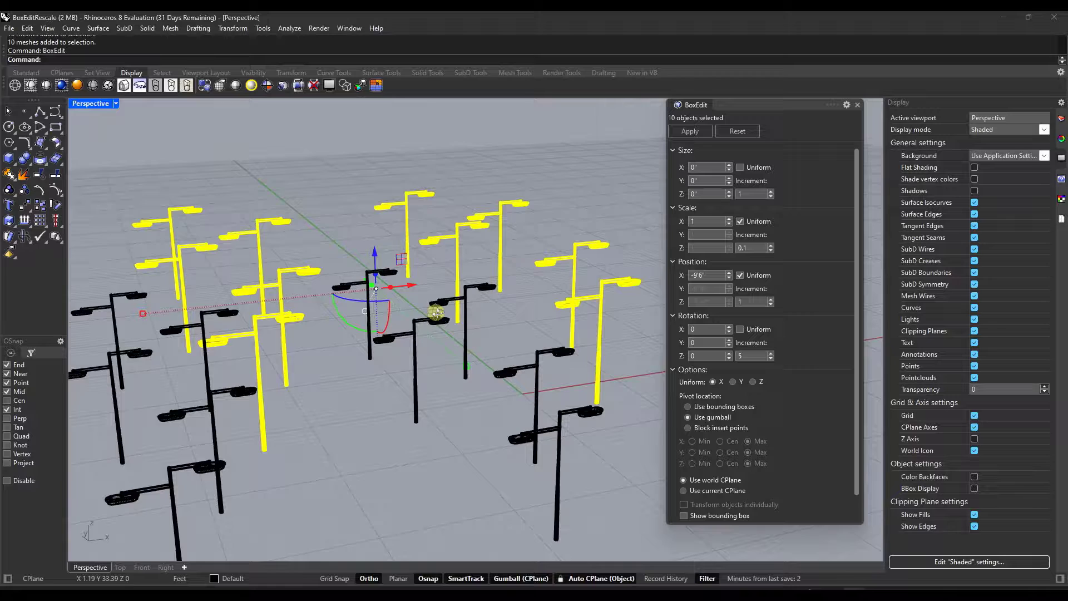
Step: Choose Use bounding boxes, preview the streetlights at 0.7 scale, and orbit to inspect
left_click(688, 407)
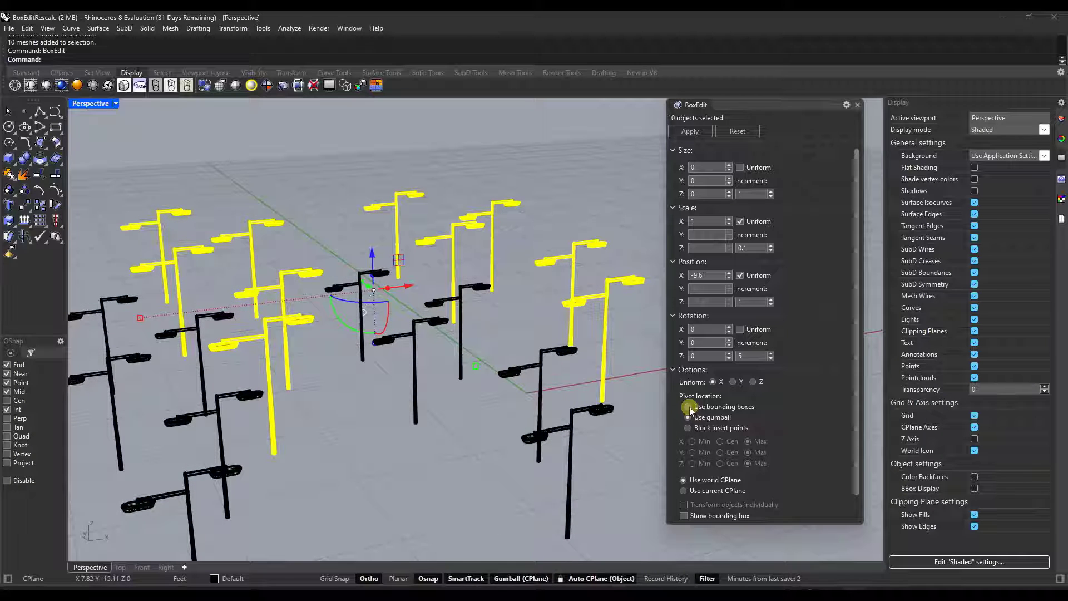
left_click(688, 406)
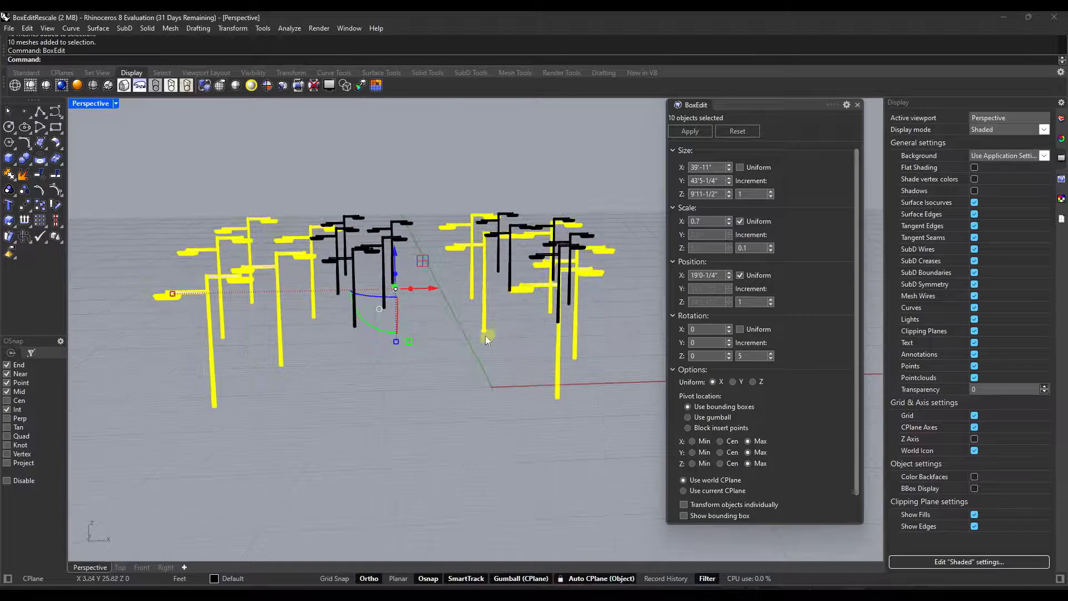
left_click_drag(487, 340, 247, 362)
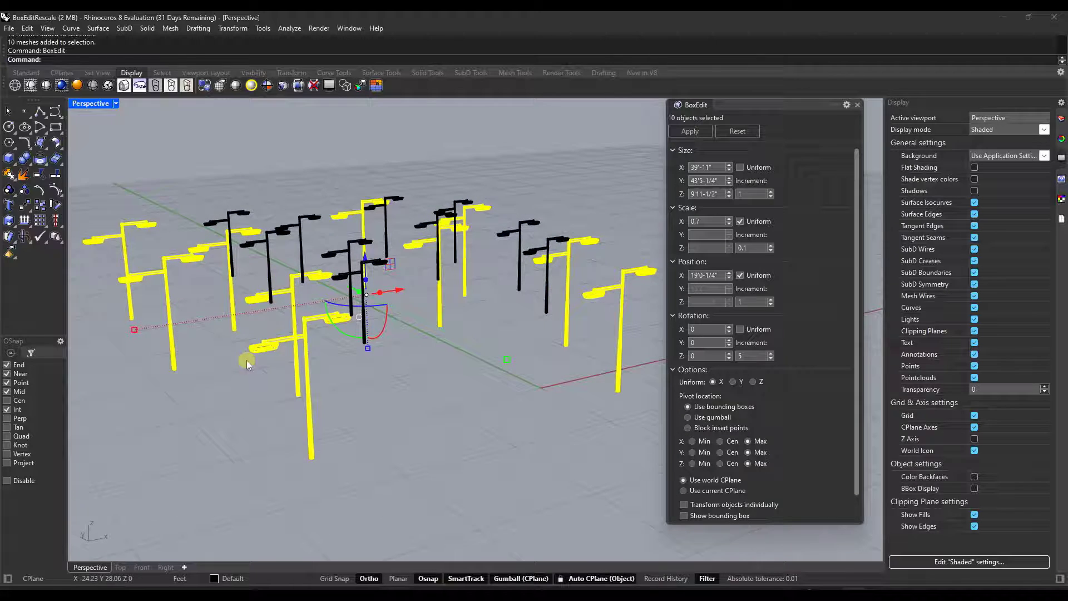
left_click_drag(249, 362, 516, 402)
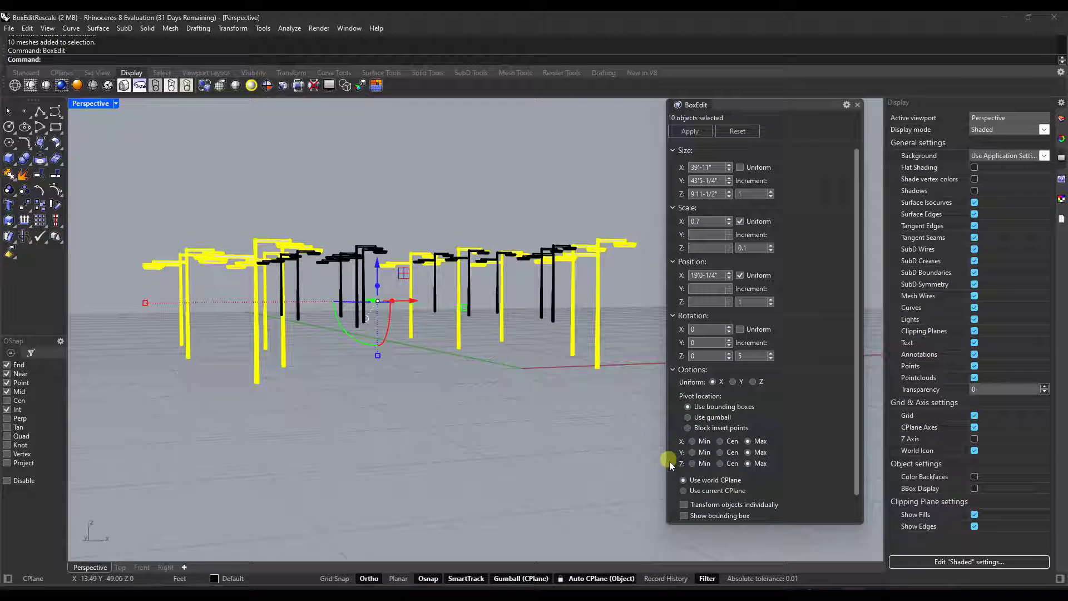
Step: Set pivot X/Y to Cen and Z to Min, testing scale values 0.6 and 0.2
left_click(692, 463)
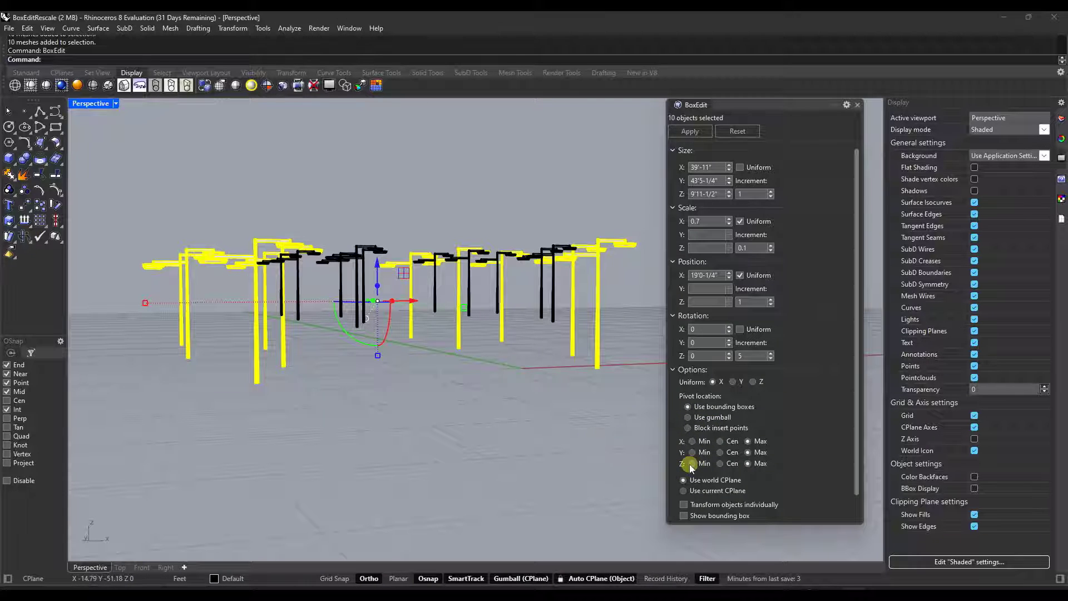
left_click(692, 463)
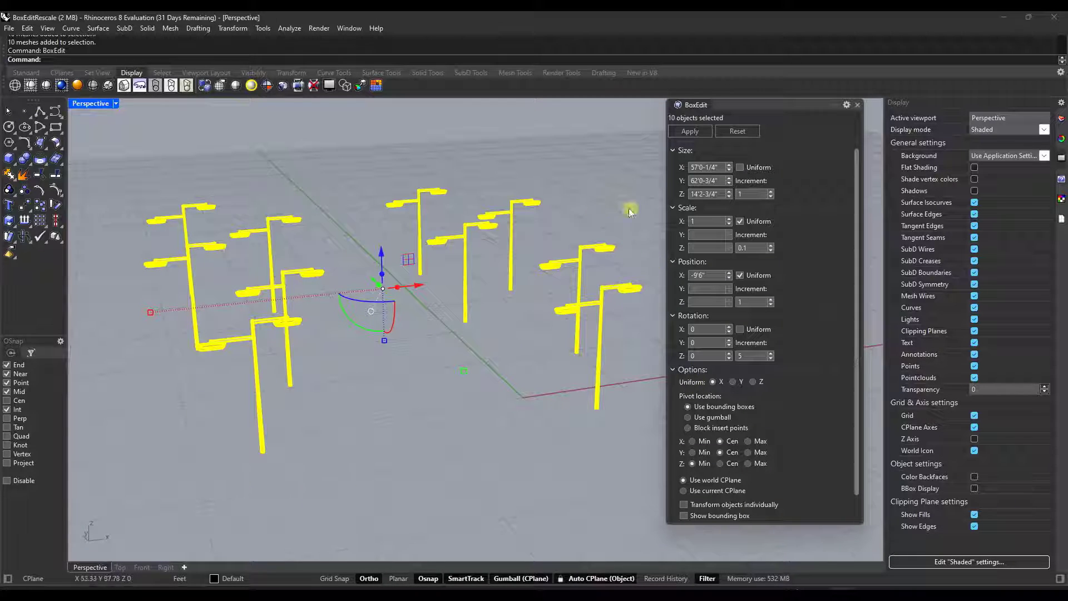
type("0.6")
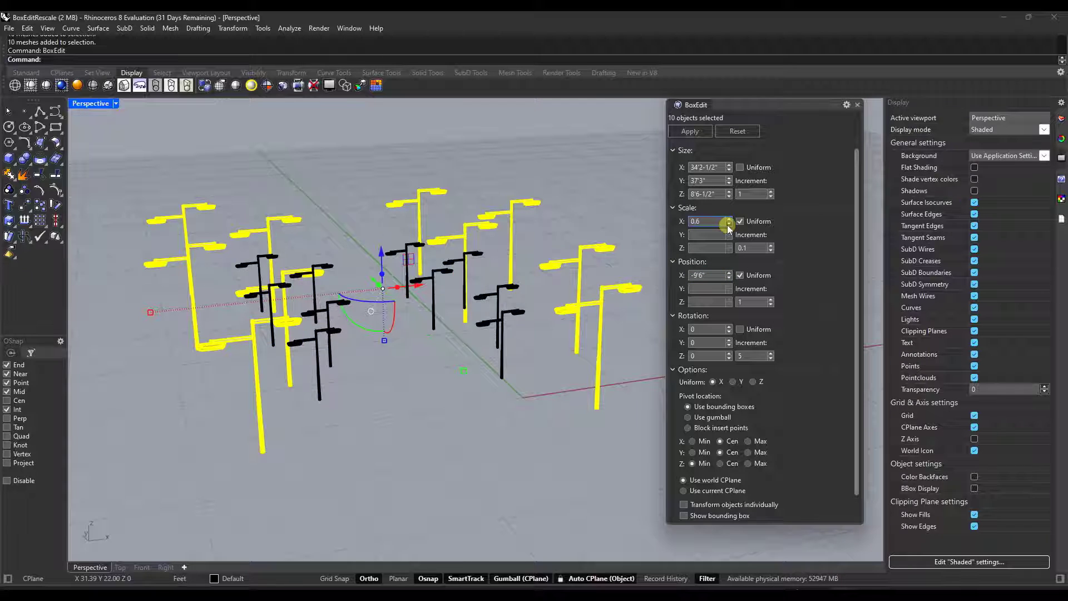
type("0.2")
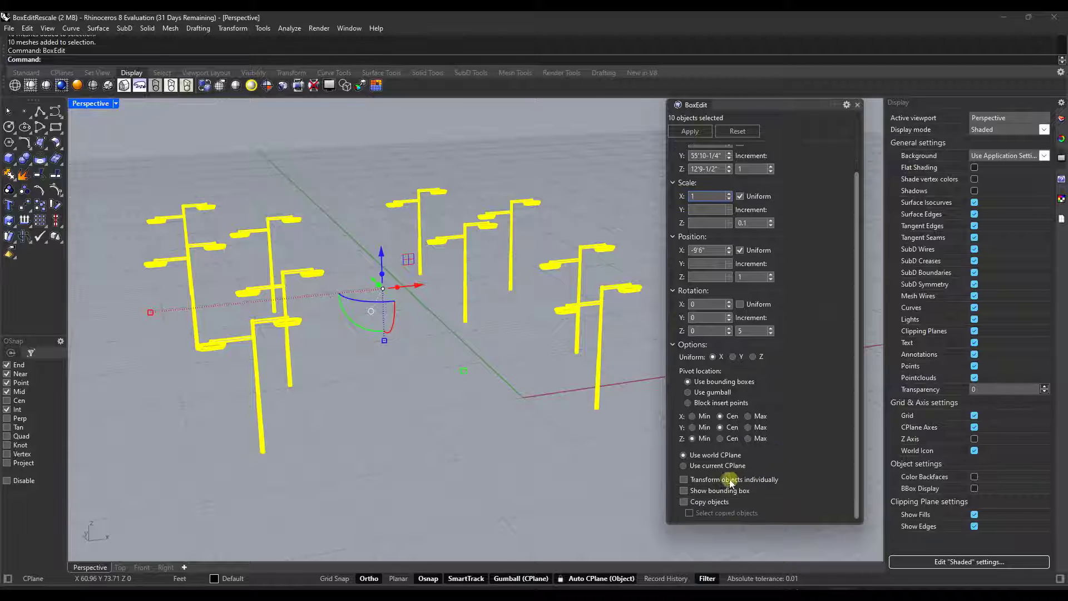
Step: Enable Transform objects individually and Show bounding box for each streetlight
left_click(683, 479)
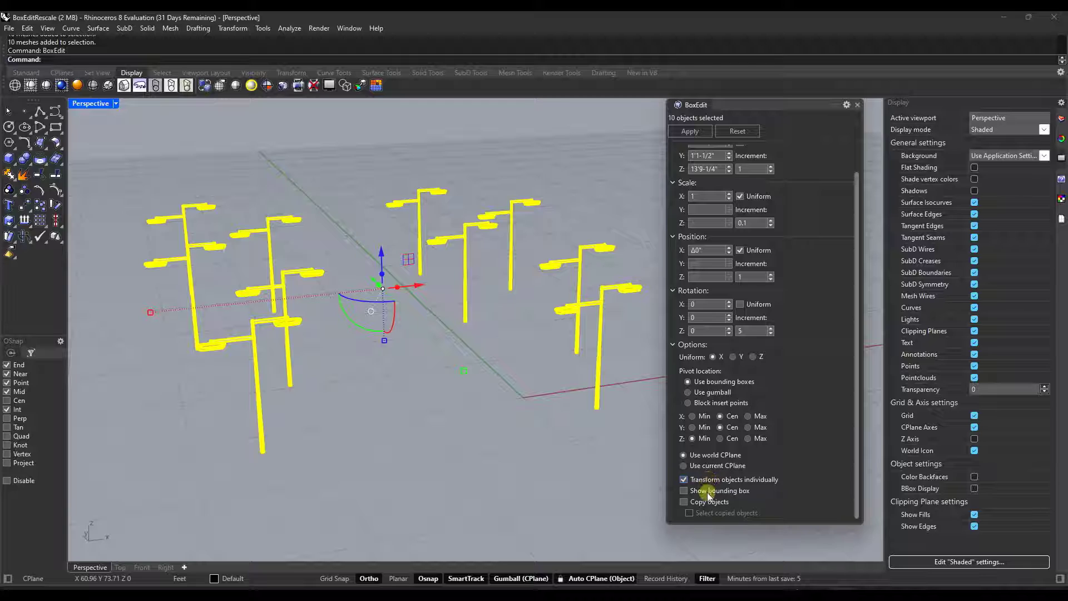
left_click(684, 490)
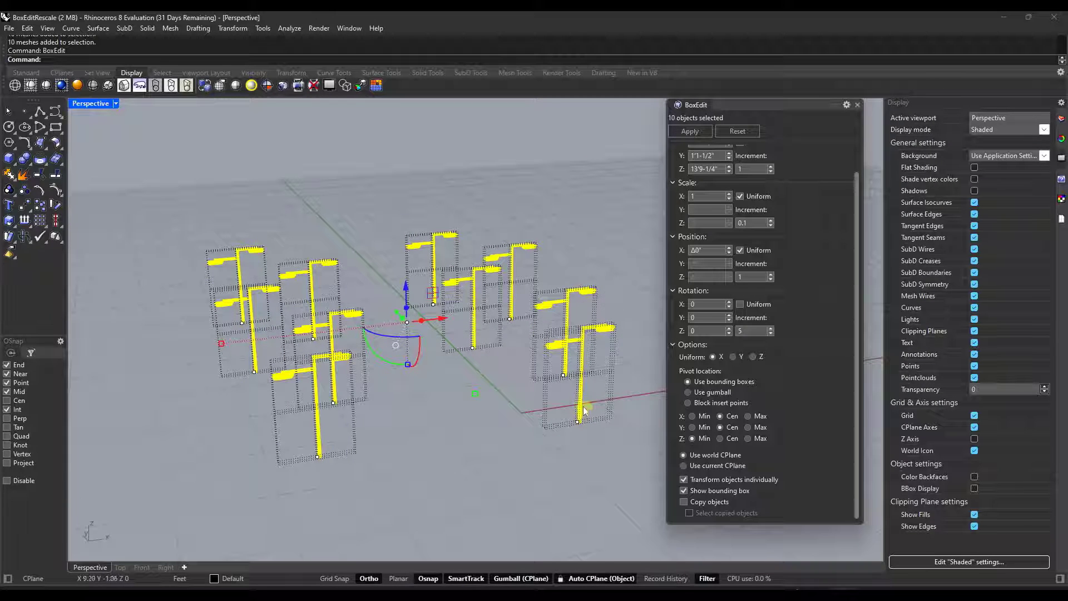
Step: Step the uniform Scale from 0.9 down to 0.5 to preview half-size streetlights
left_click(688, 392)
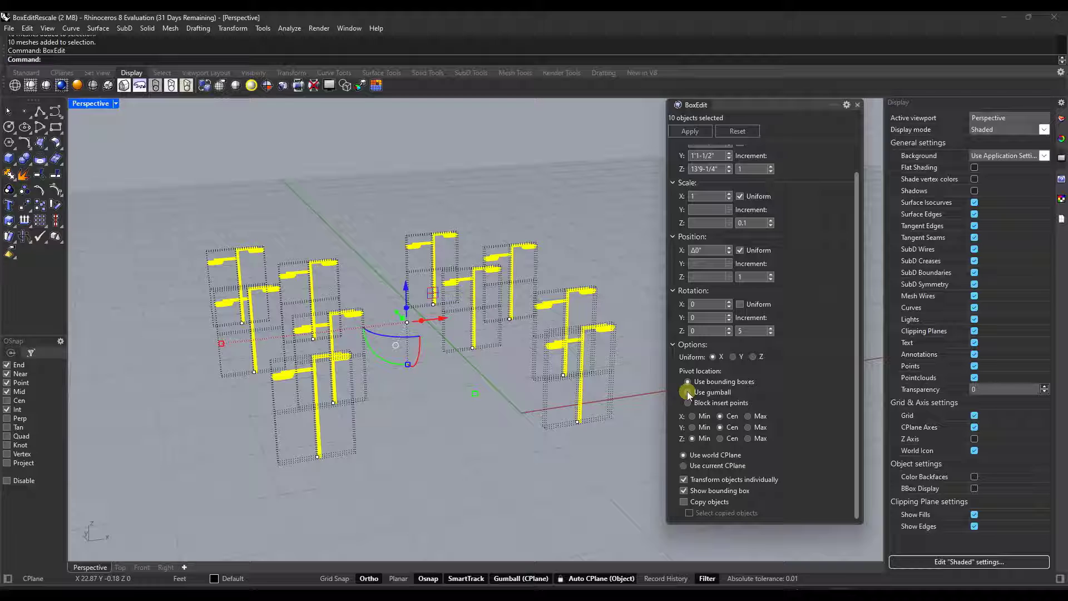
type("0.9")
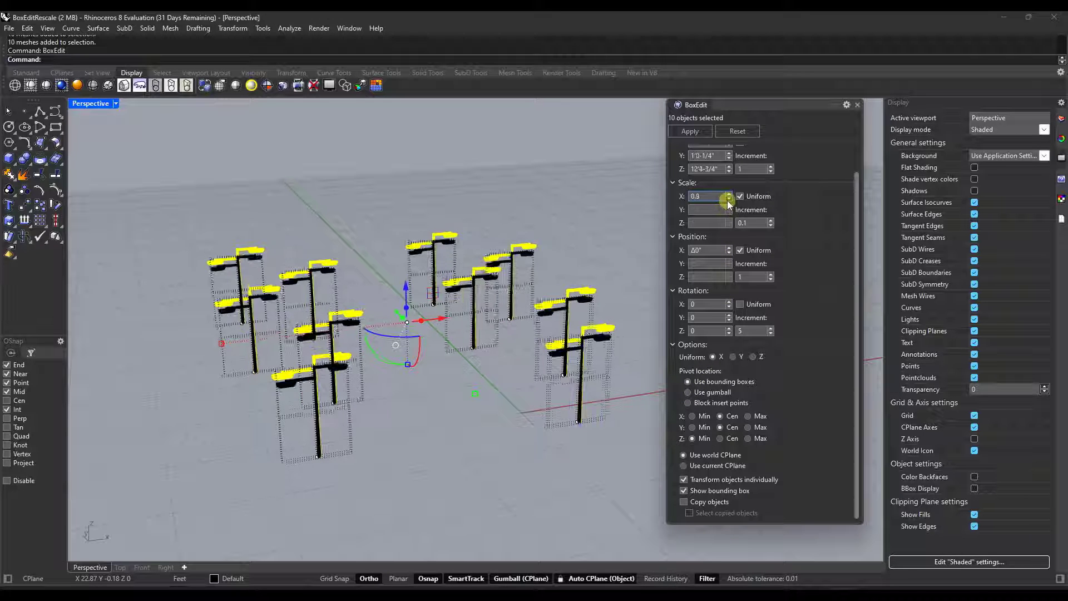
left_click(728, 199)
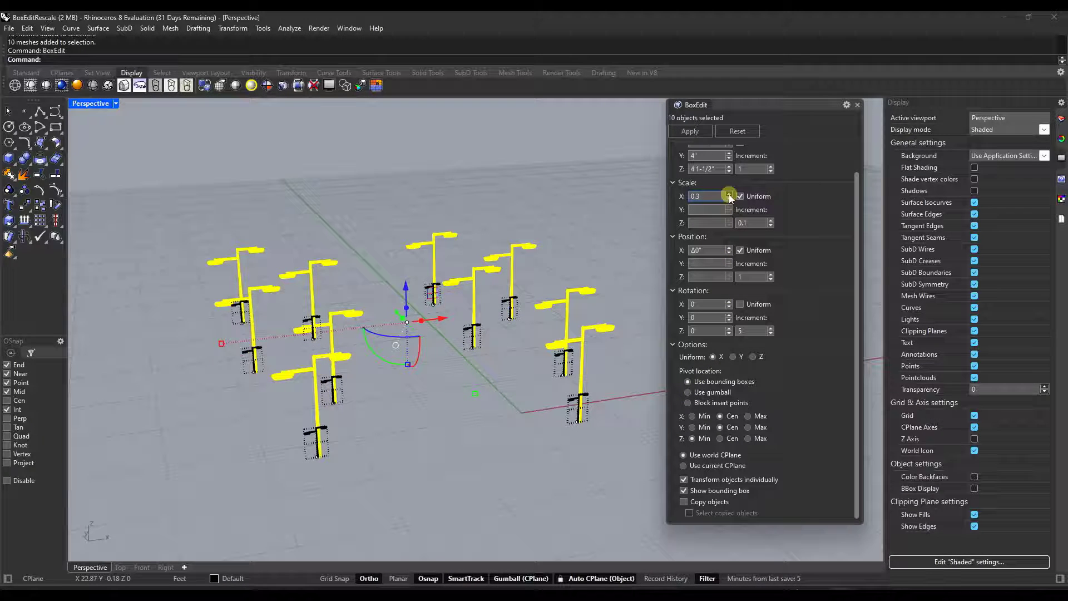
left_click(729, 194)
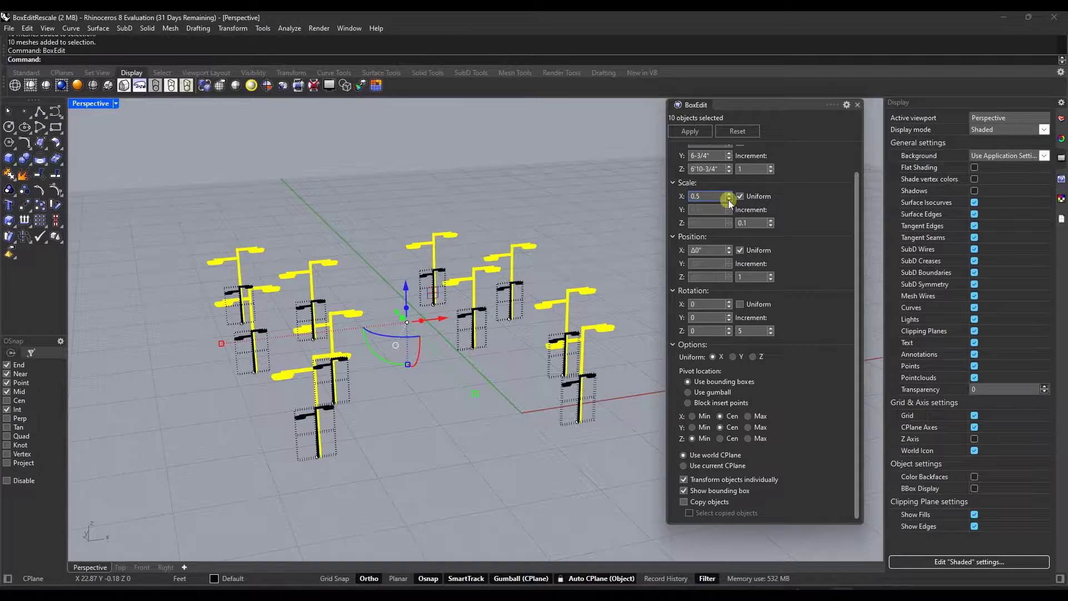
left_click(729, 198)
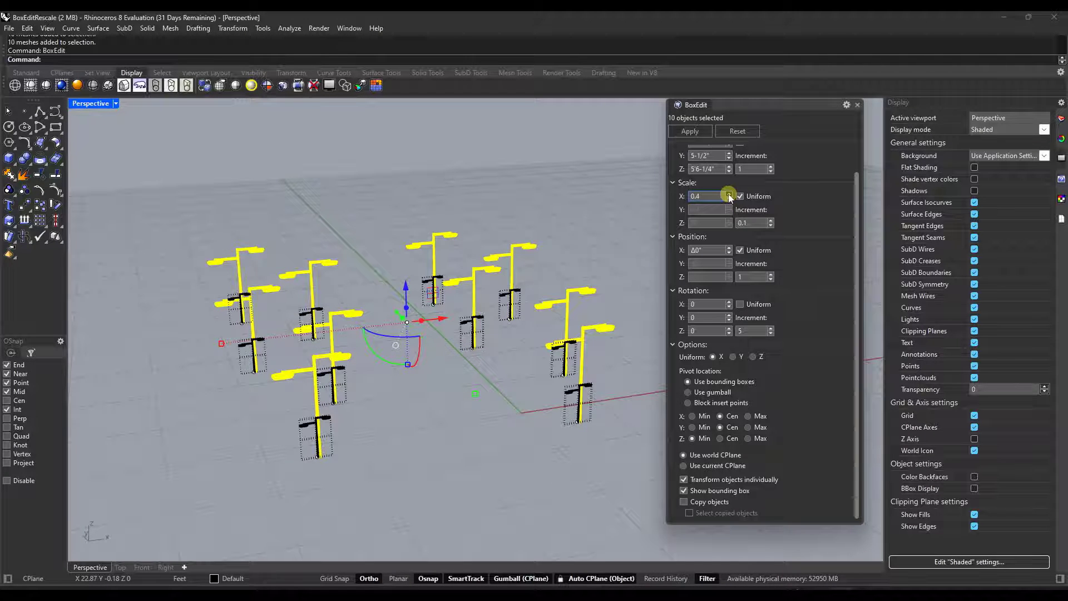
left_click(729, 194)
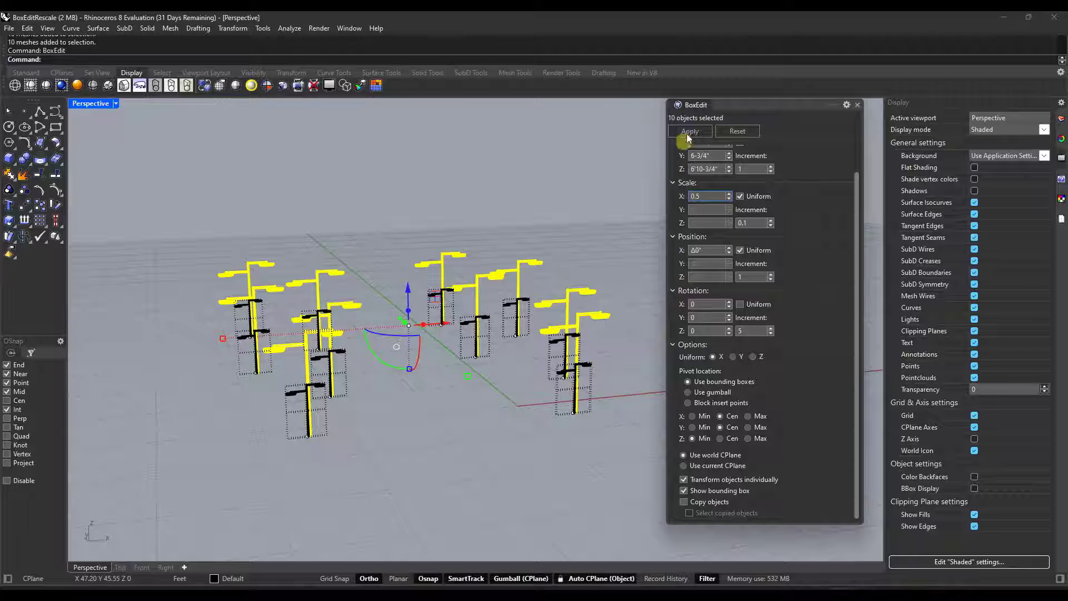
Step: Apply the 0.5 scaling so all ten streetlights shrink in place on their bases
left_click(689, 131)
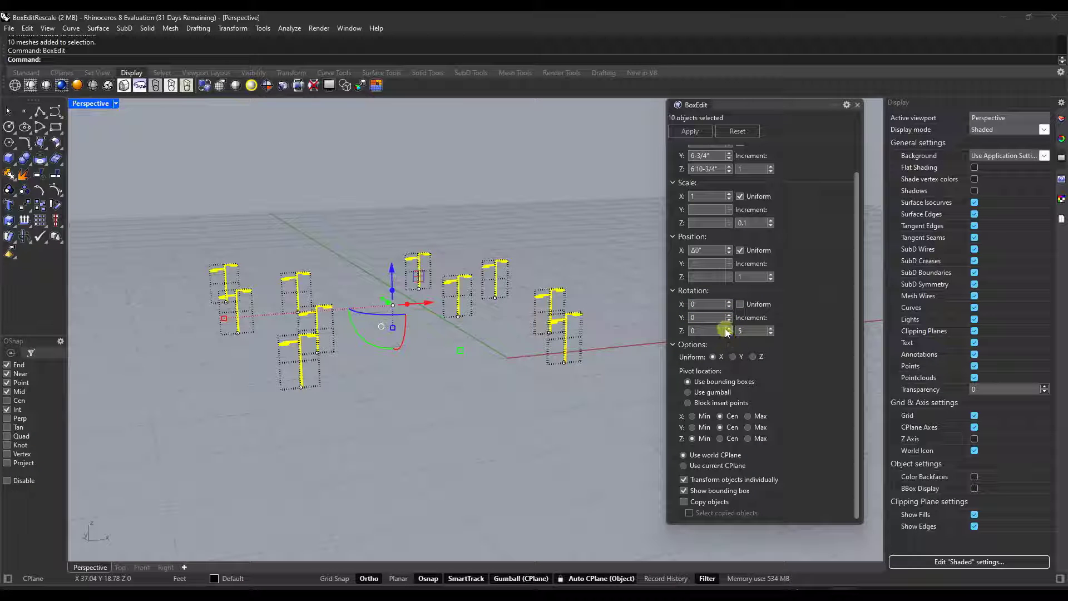
Step: Set Rotation Z to 50 degrees and apply it to all ten streetlights
left_click(728, 328)
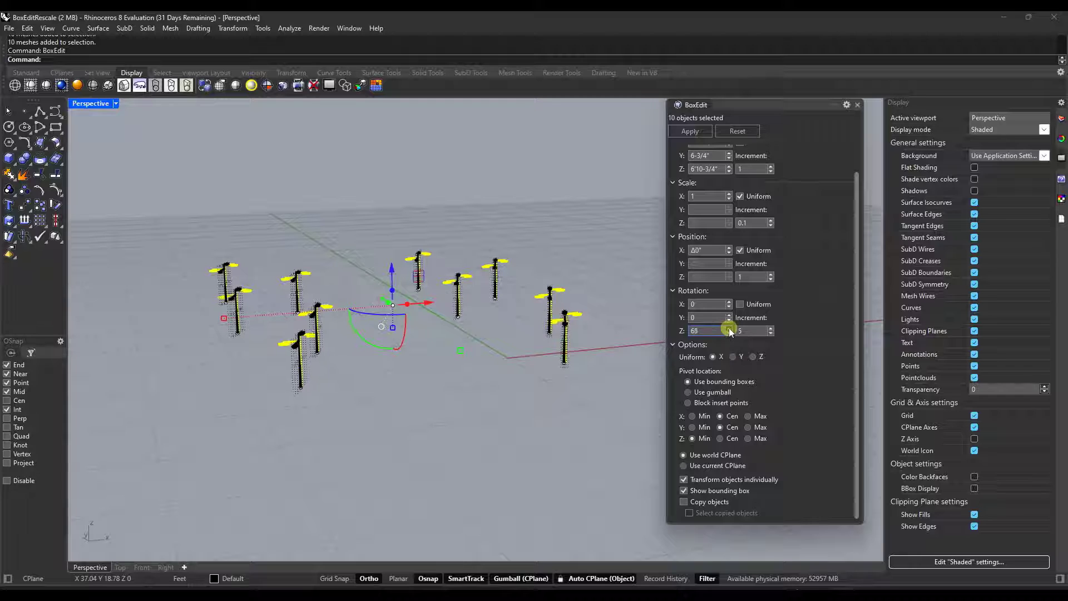
left_click(728, 334)
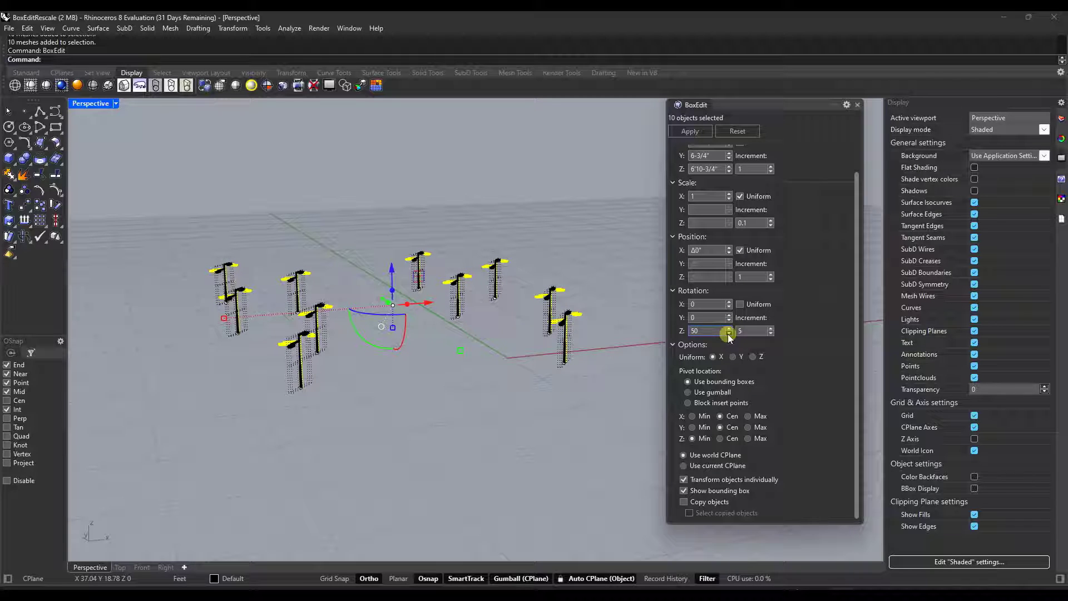
left_click(690, 132)
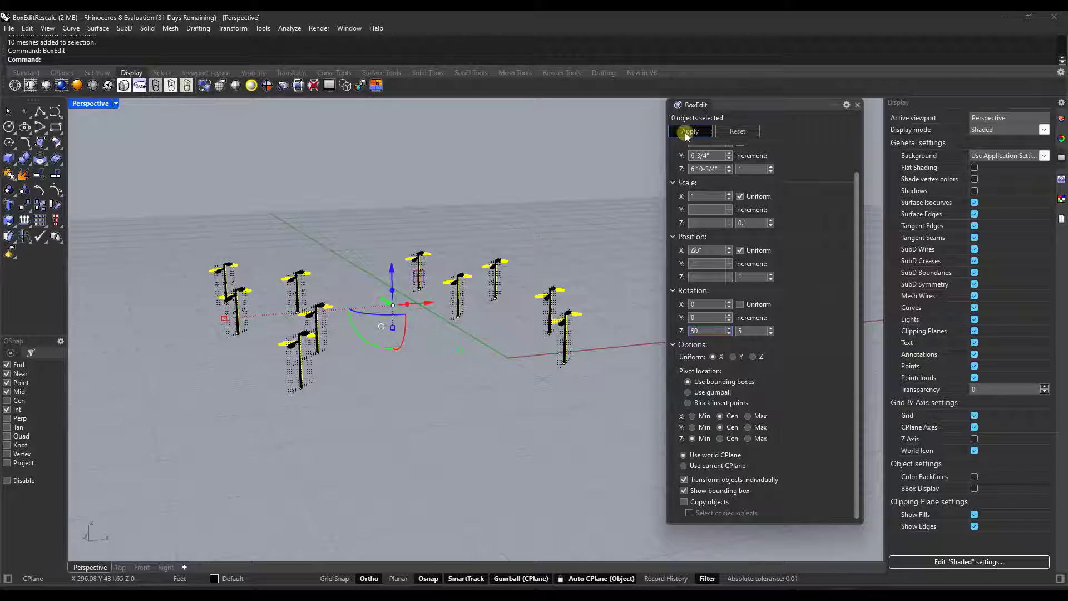
left_click(690, 131)
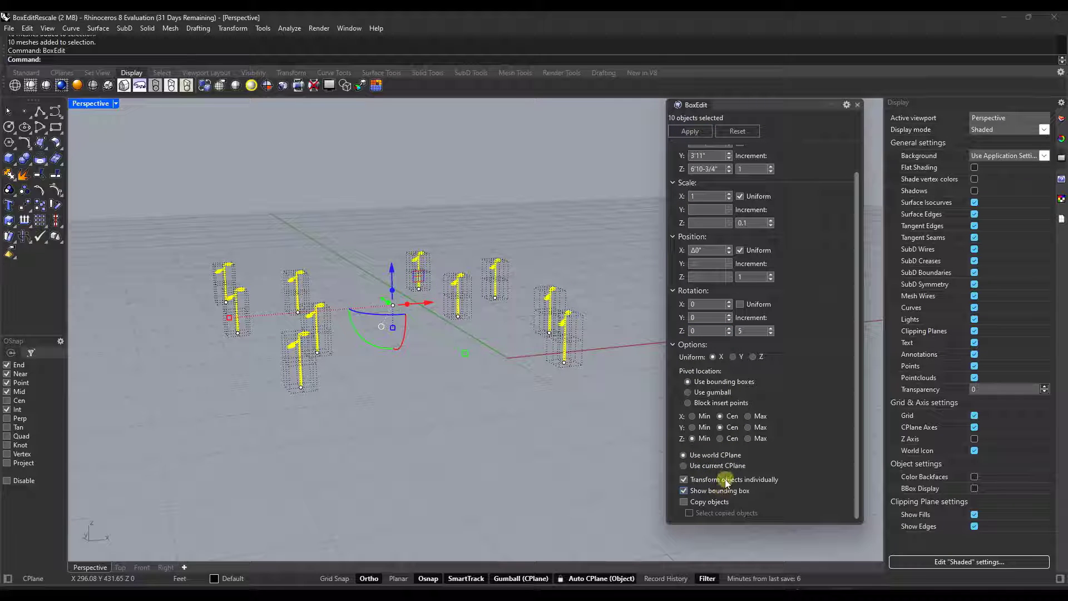
Step: Toggle Show bounding box off and back on
left_click(692, 427)
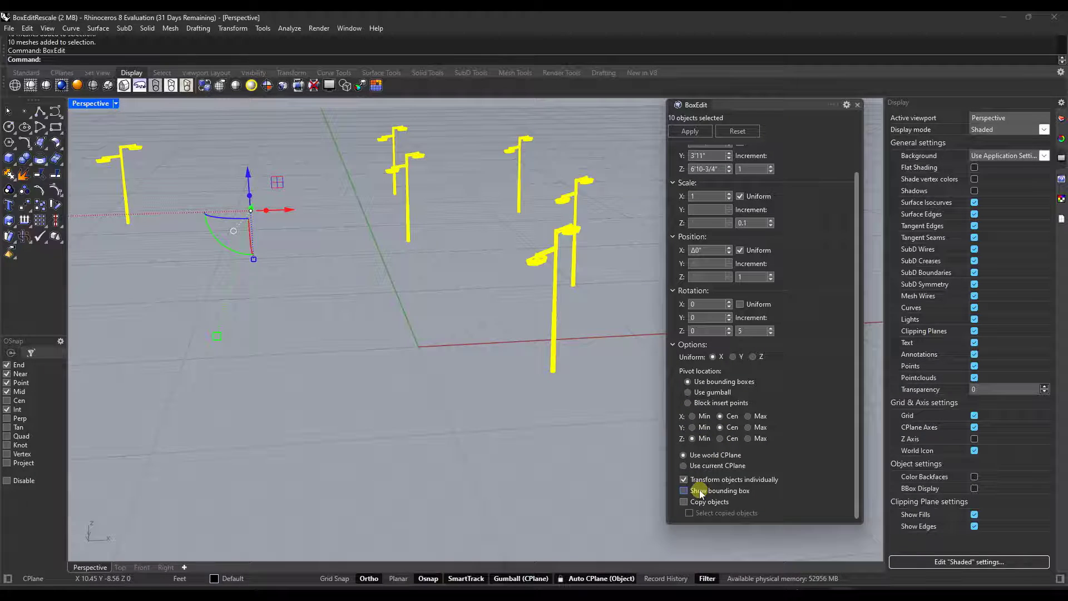
left_click(684, 490)
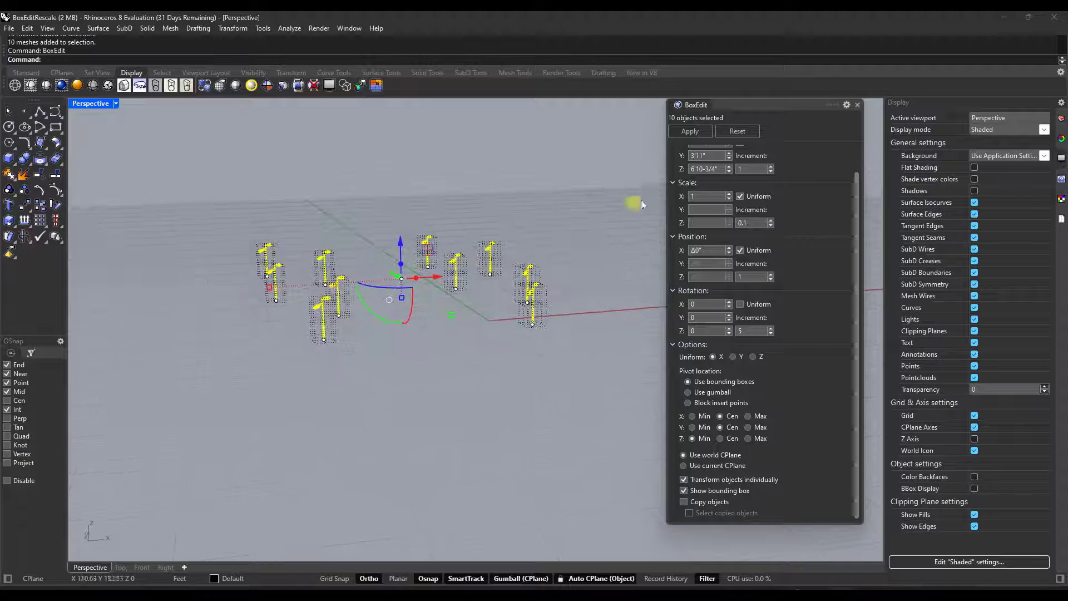